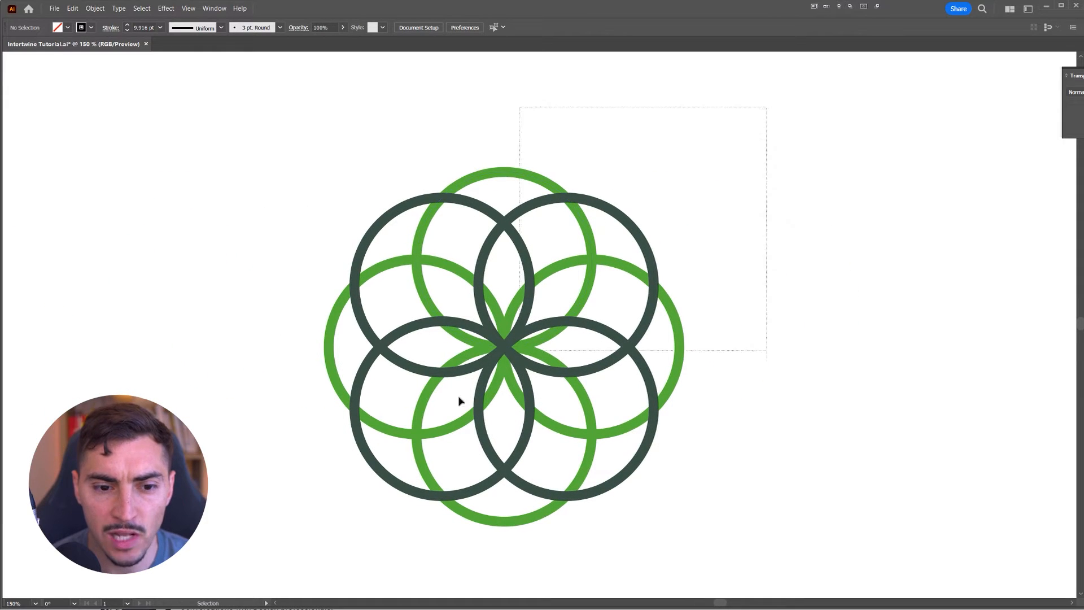
# - Combine all the overlapping logo circles into one Intertwine object via Object > Intertwine > Make
pyautogui.click(117, 8)
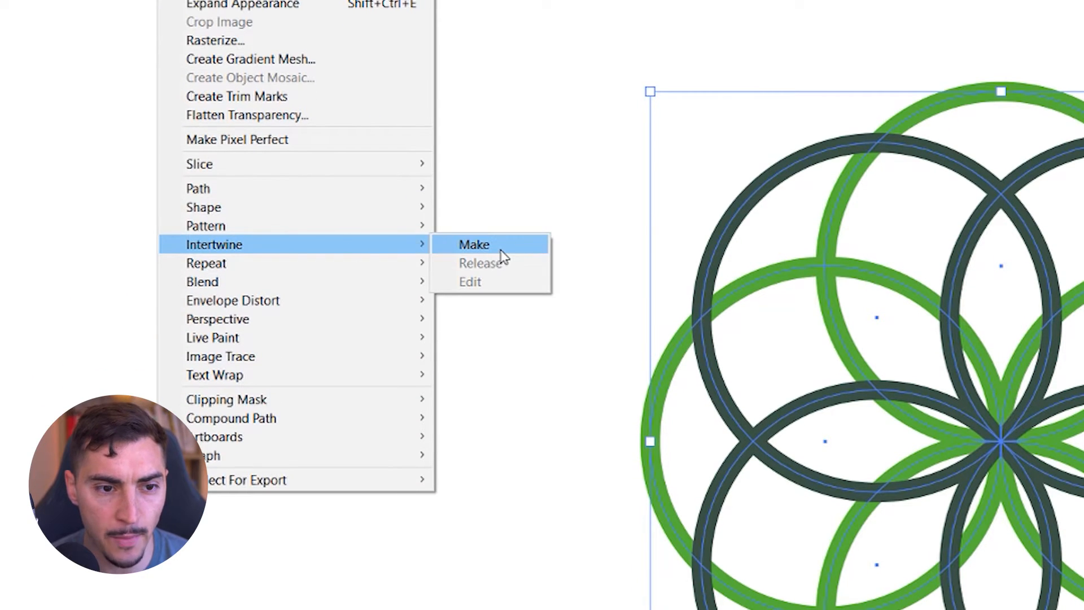
pyautogui.click(473, 244)
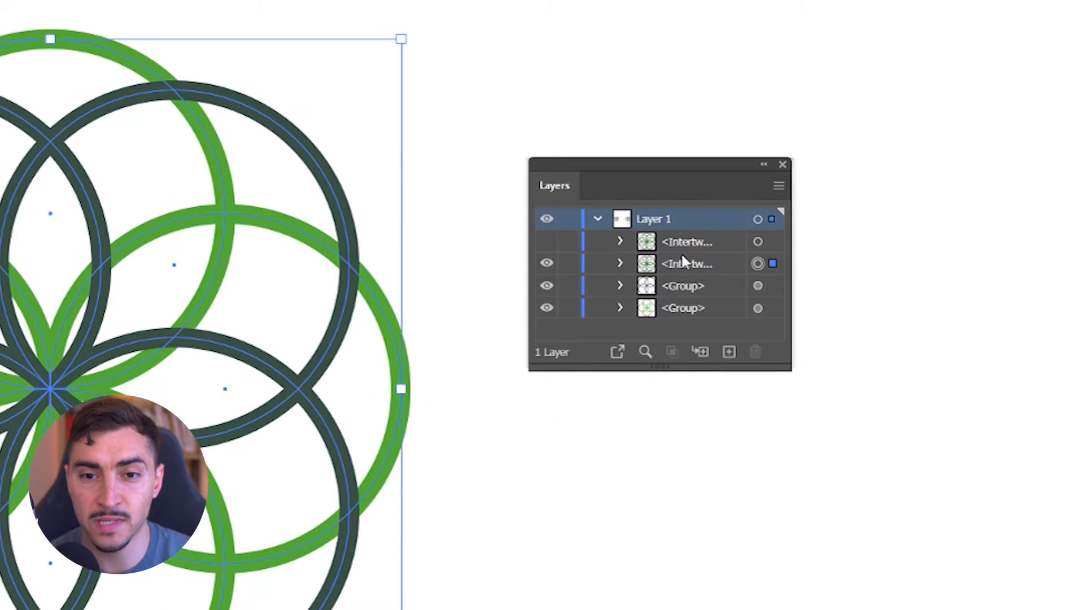
pyautogui.moveTo(713, 260)
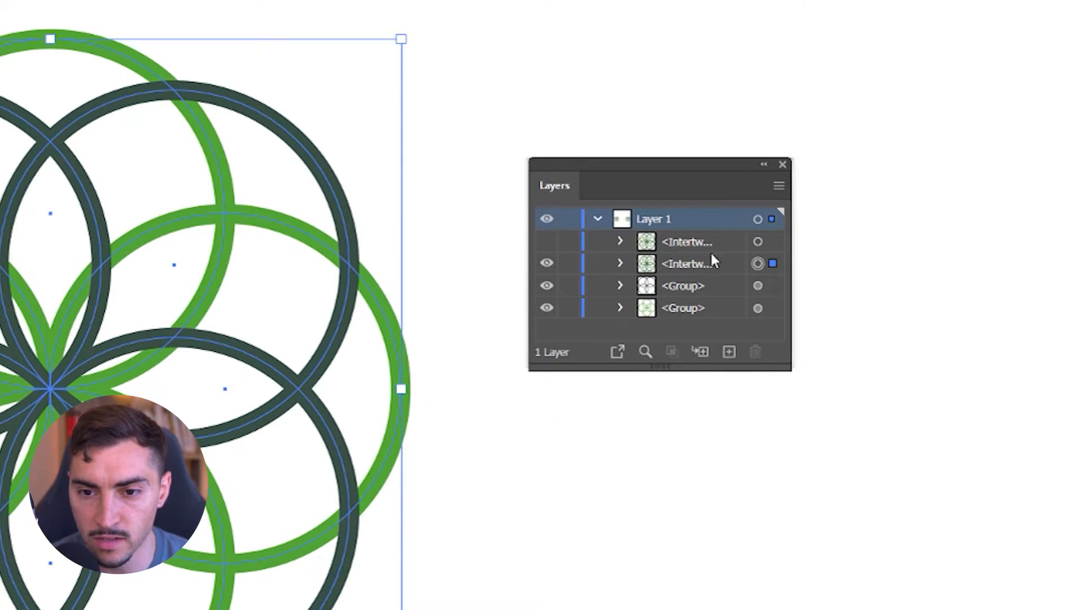
pyautogui.moveTo(712, 260)
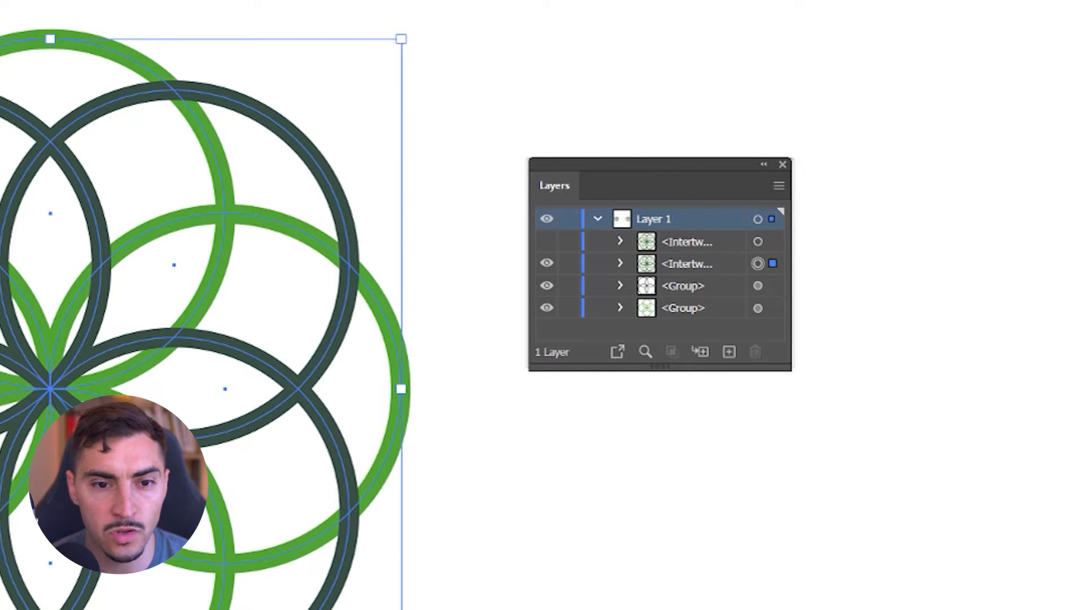
pyautogui.click(180, 14)
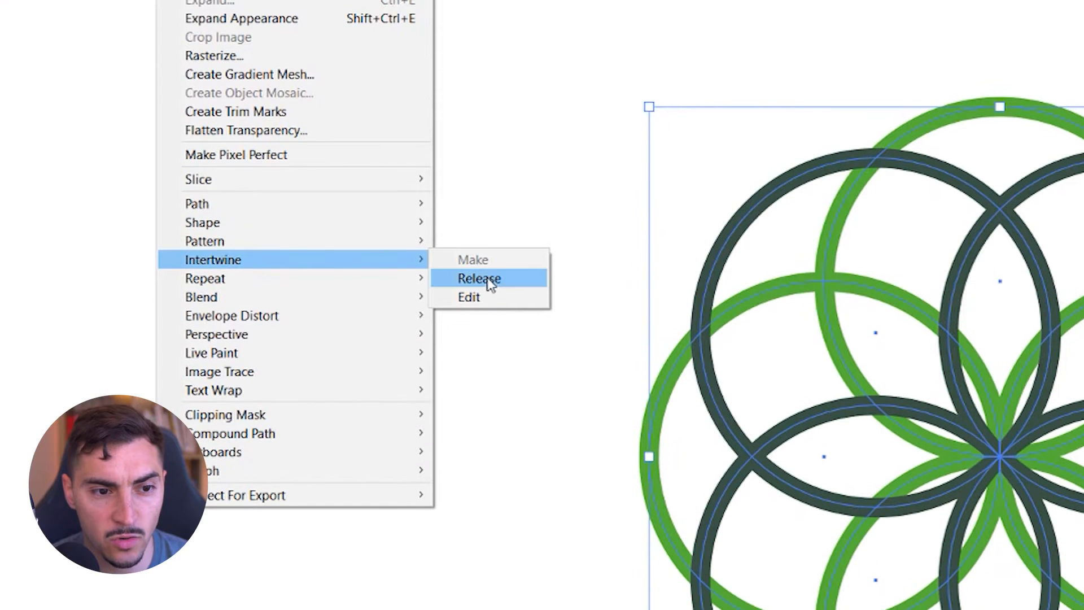
pyautogui.moveTo(469, 297)
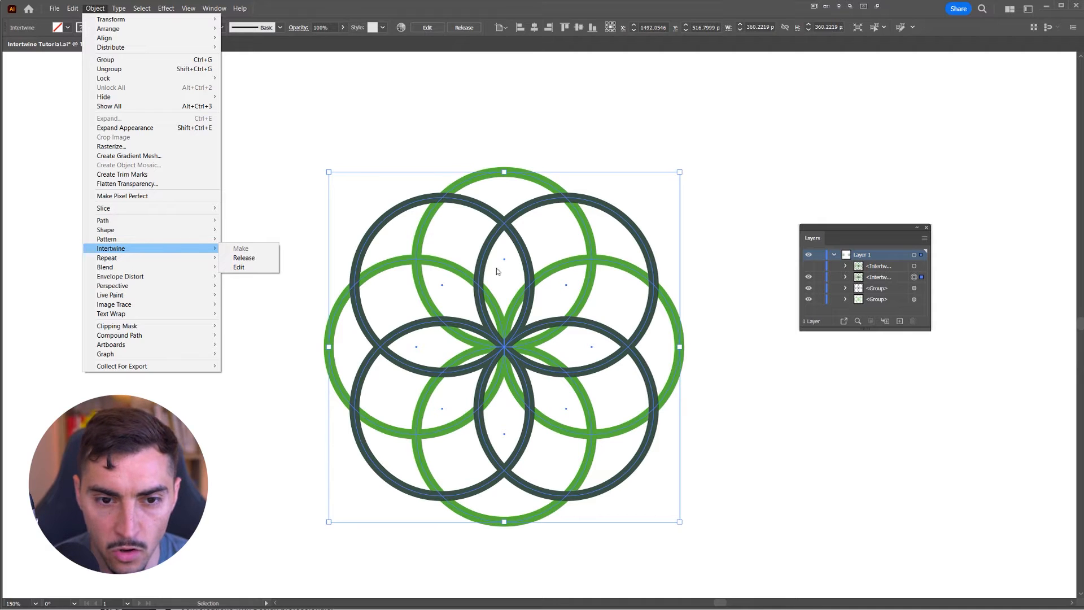
pyautogui.moveTo(113, 322)
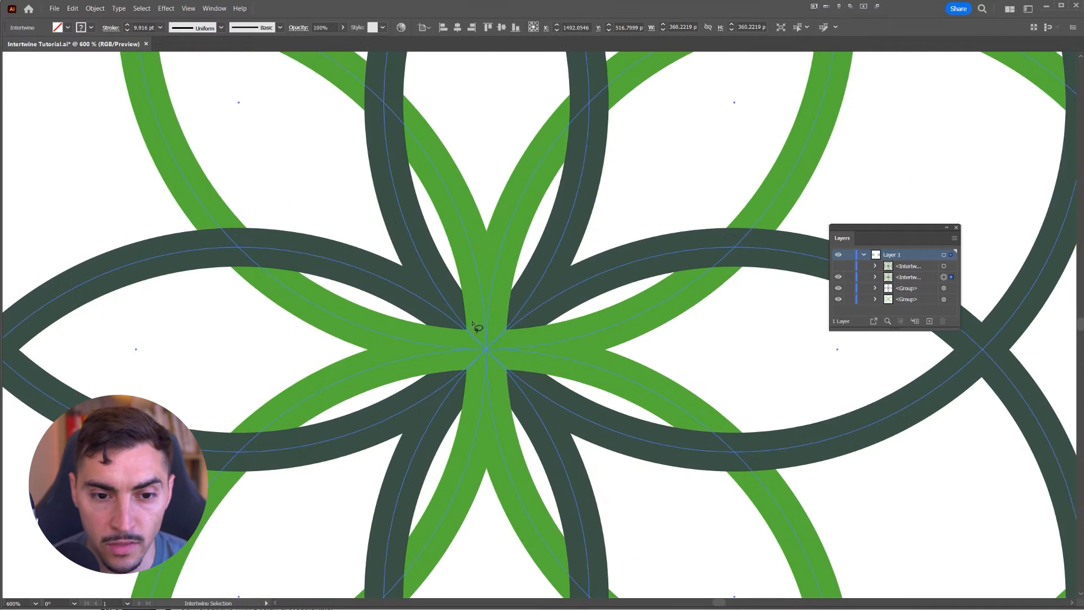
pyautogui.moveTo(436, 355)
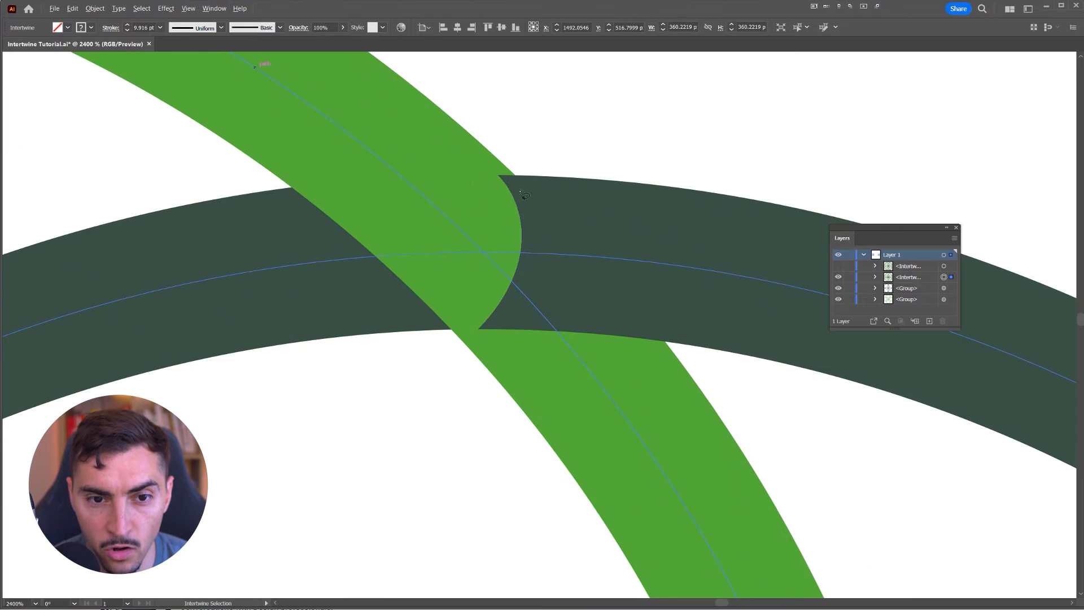
pyautogui.moveTo(381, 136)
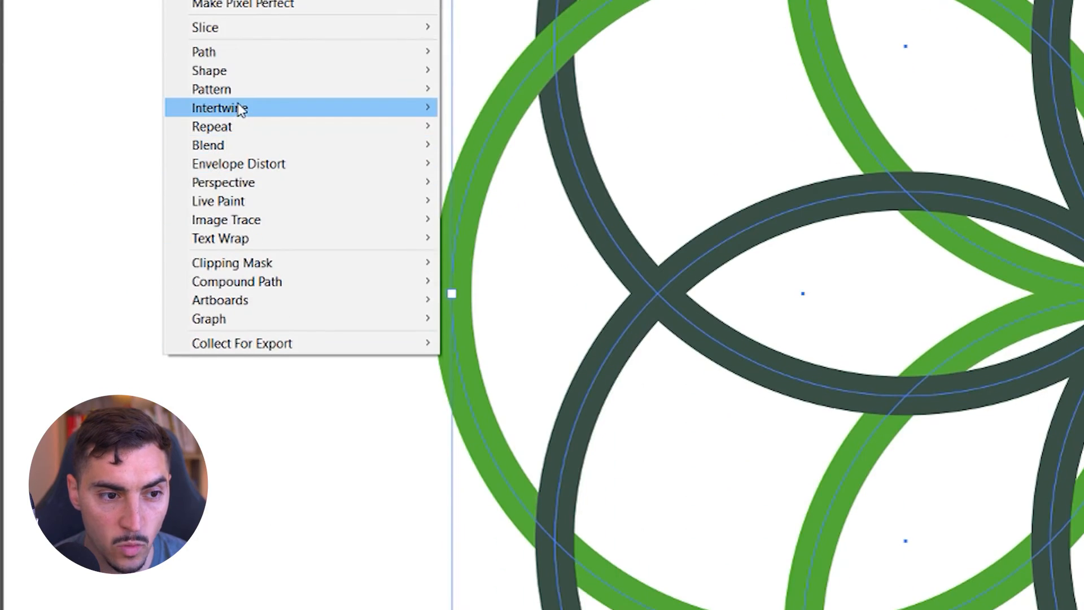
# - Re-enter Intertwine editing on the ring group via Object > Intertwine > Edit
pyautogui.click(220, 108)
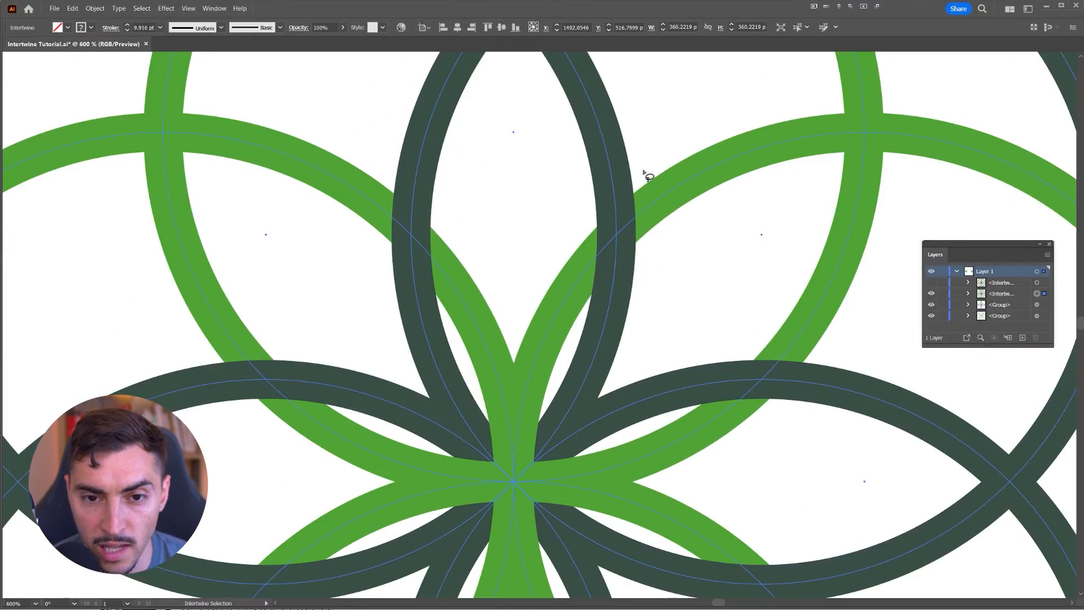